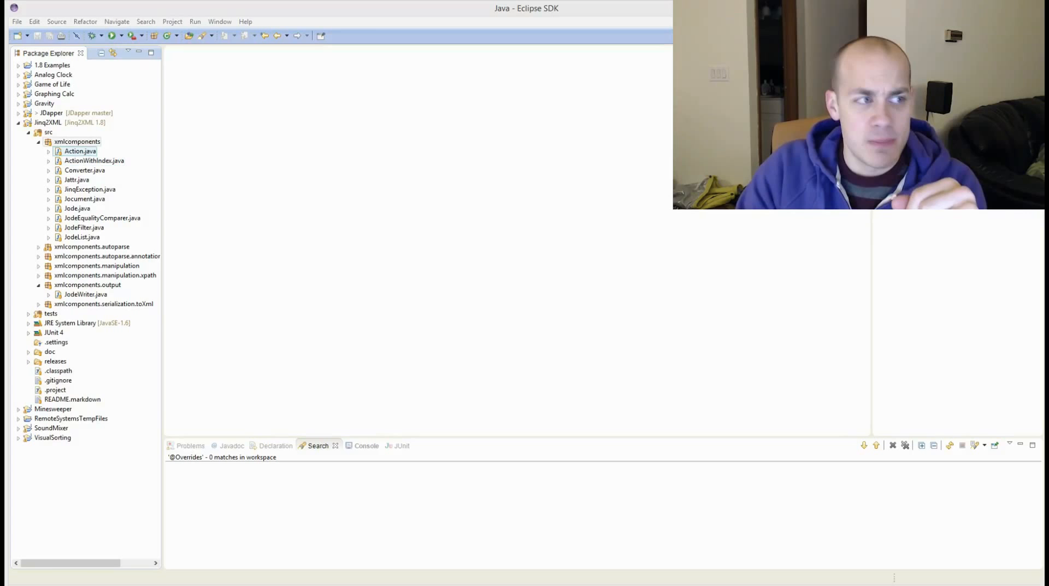
# - Open Action.java from Jinq2XML's xmlcomponents package to review its single act method
pyautogui.doubleClick(81, 151)
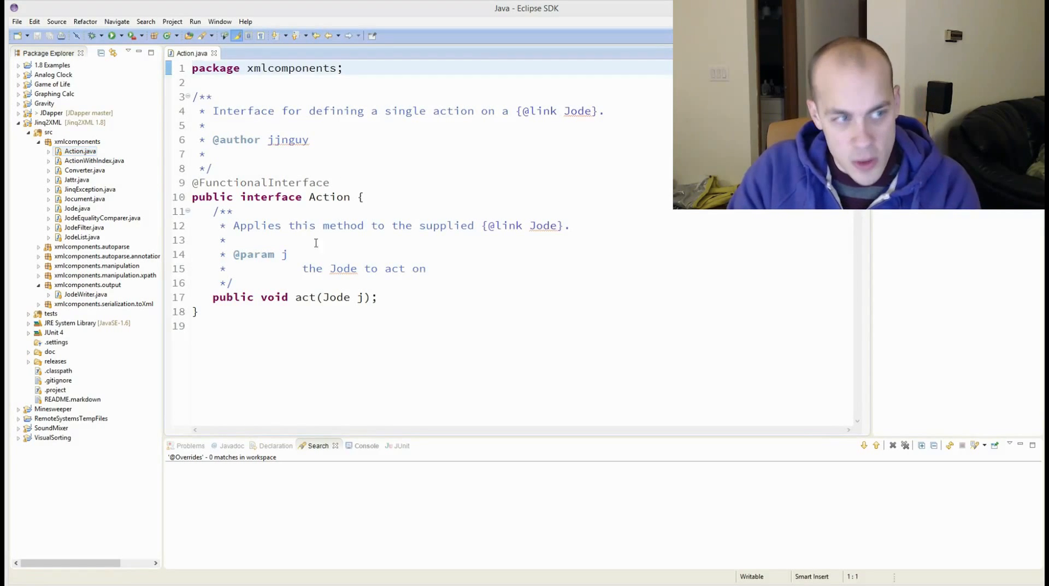
pyautogui.moveTo(275, 348)
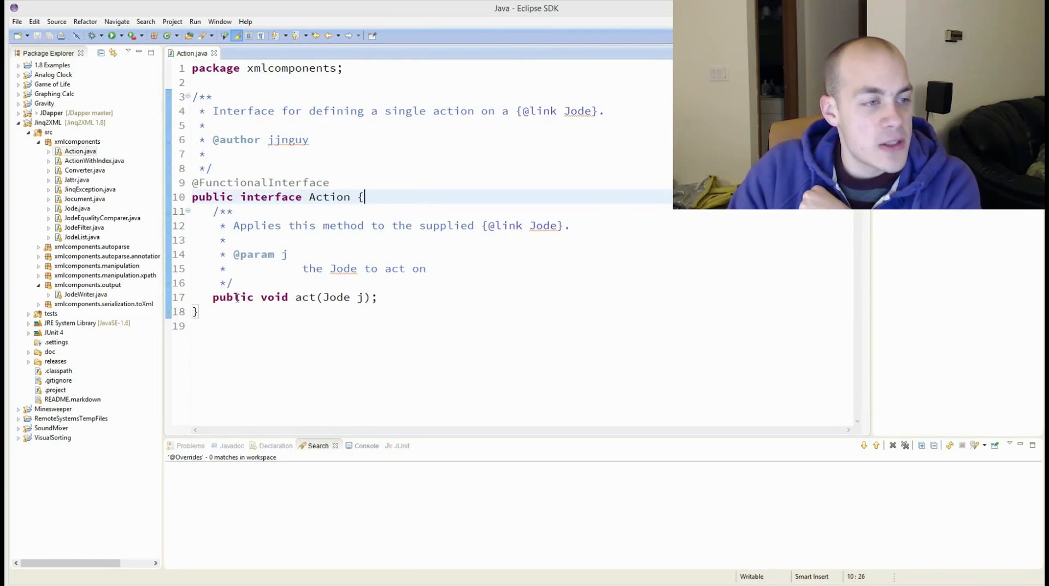
pyautogui.click(307, 297)
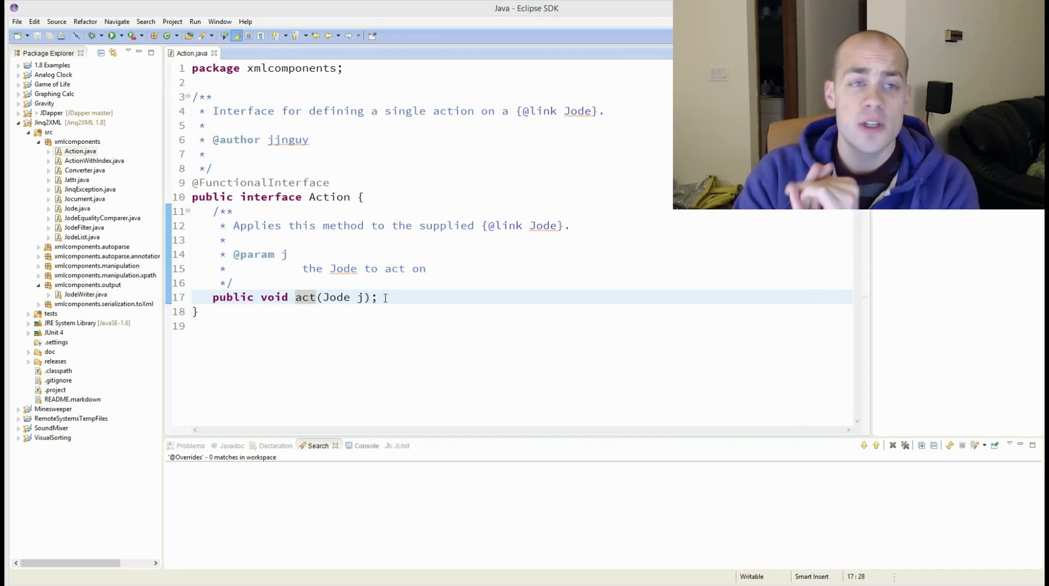
pyautogui.click(80, 151)
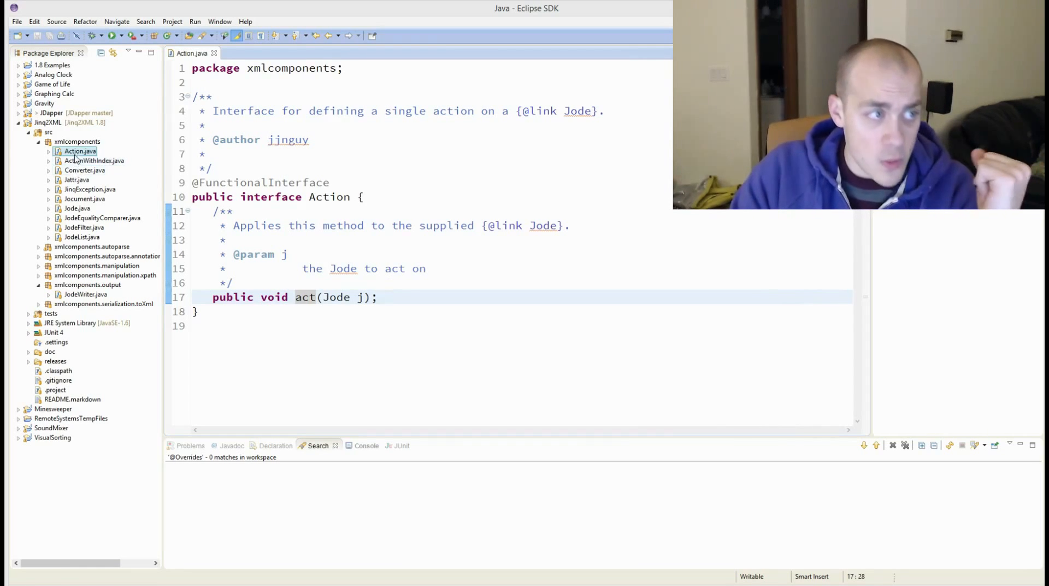
# - Delete Action.java and change JodeList's first each parameter to Consumer<Jode>
pyautogui.click(214, 53)
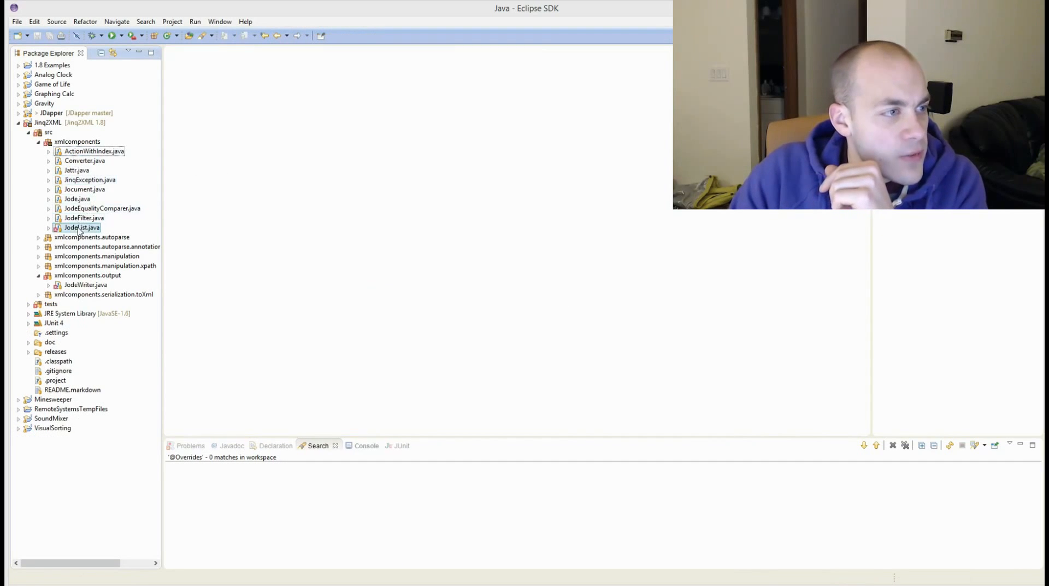
pyautogui.doubleClick(83, 228)
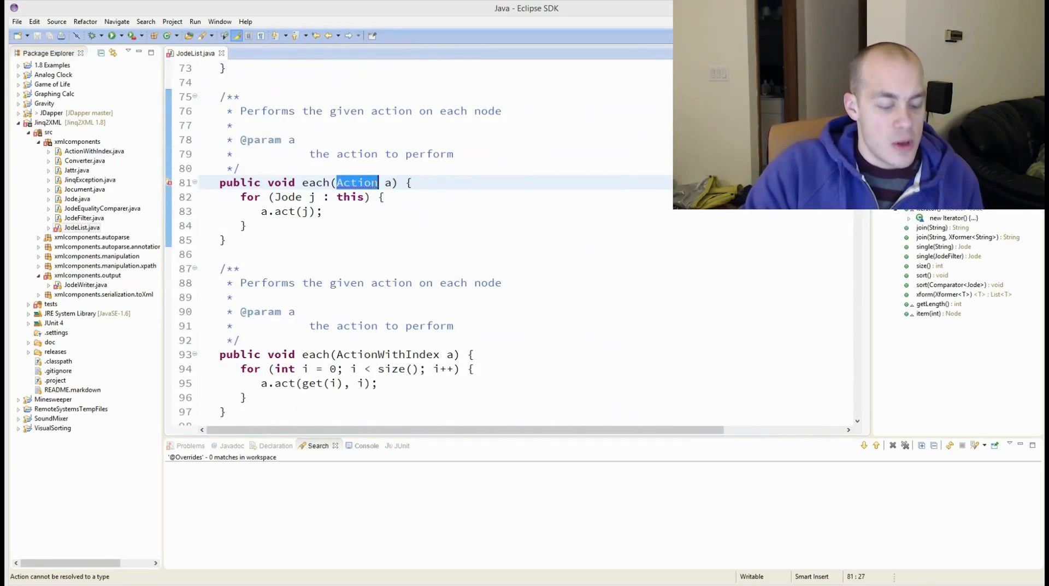
pyautogui.write('Consumer<>')
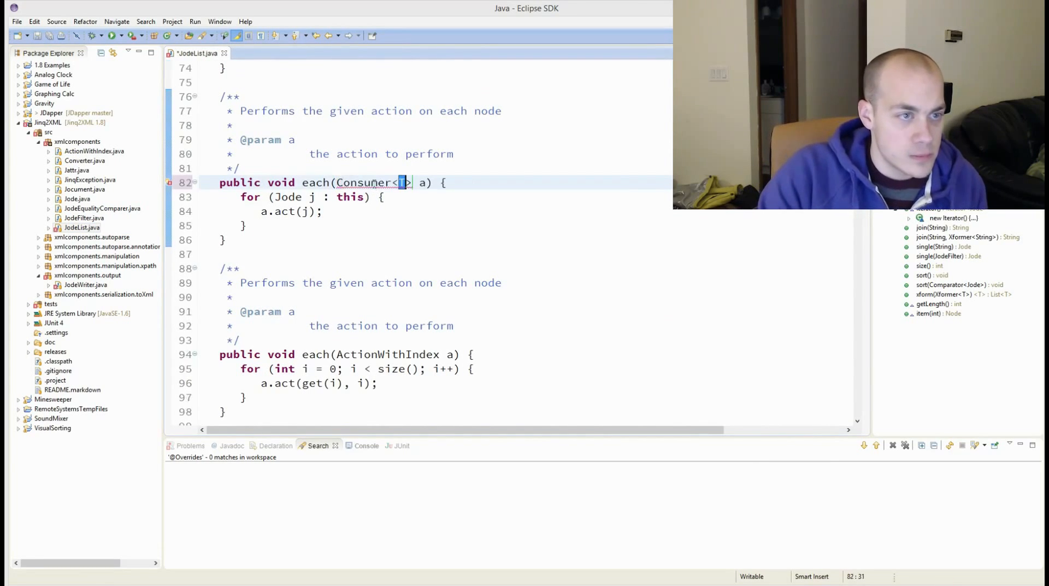
pyautogui.write('Jode')
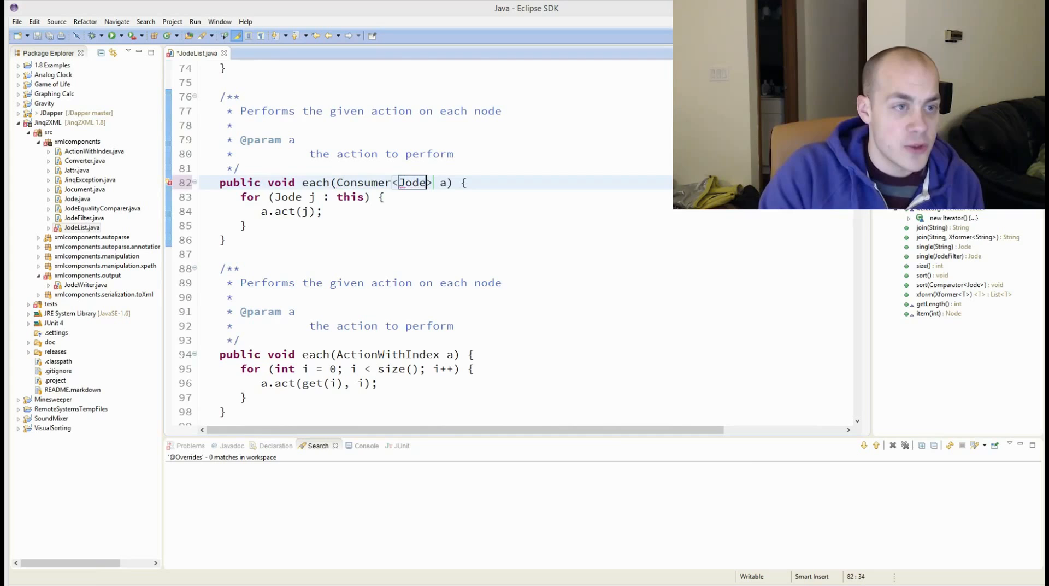
# - Replace a.act(j) with a.accept(j) in the each method
pyautogui.doubleClick(284, 211)
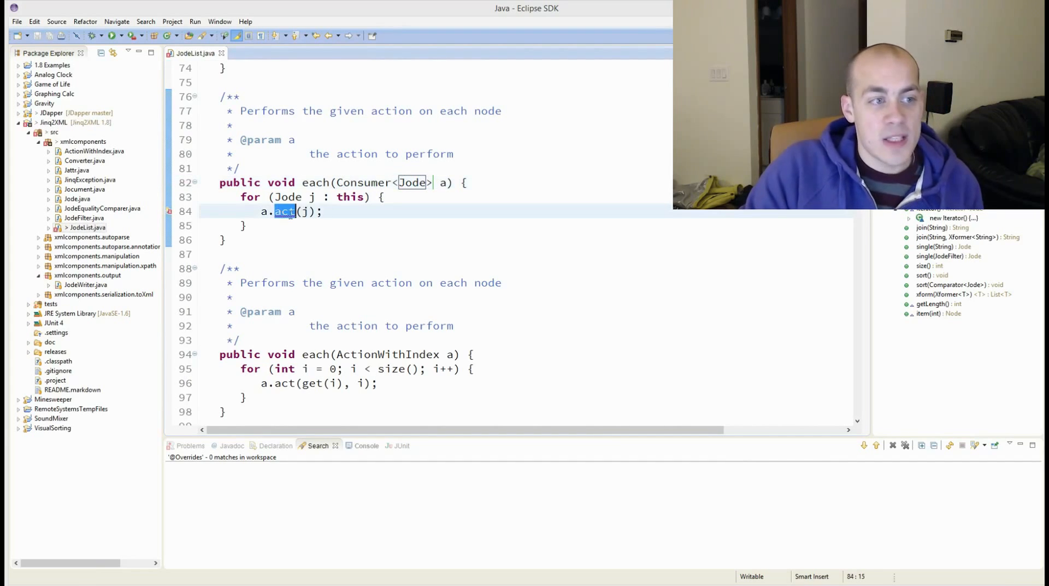
pyautogui.write('scc')
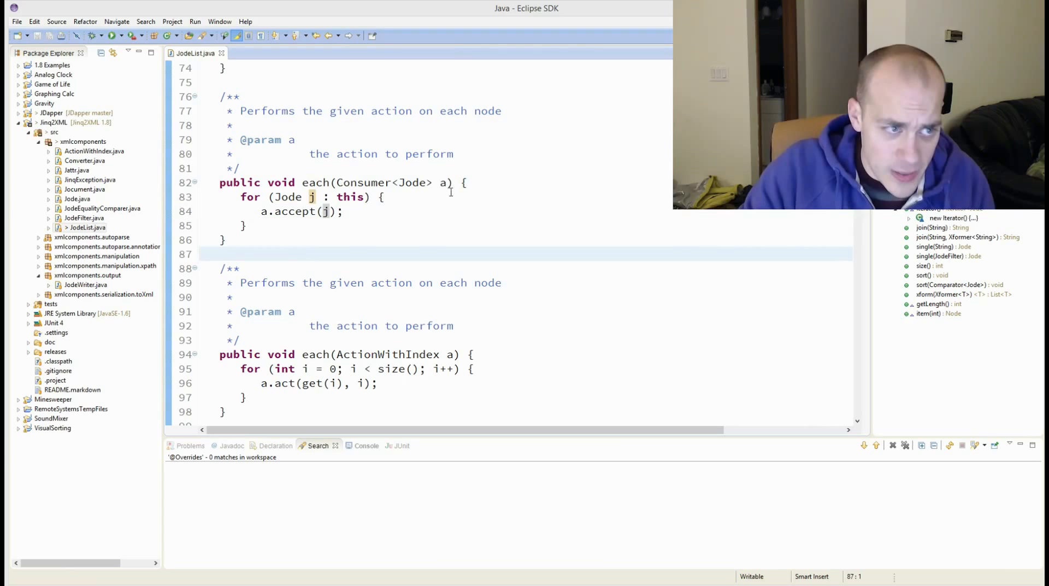
pyautogui.click(444, 182)
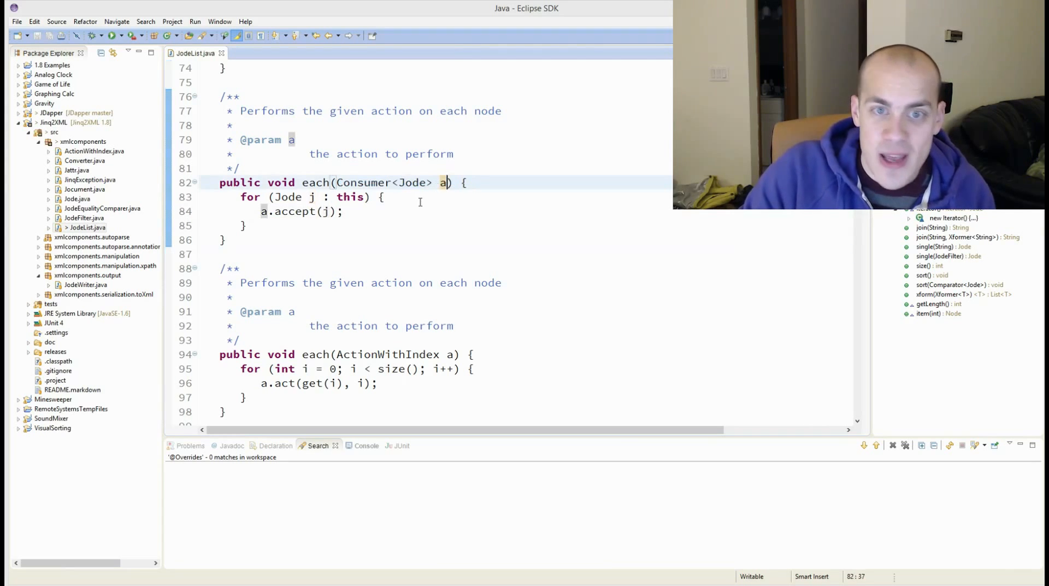
pyautogui.click(302, 253)
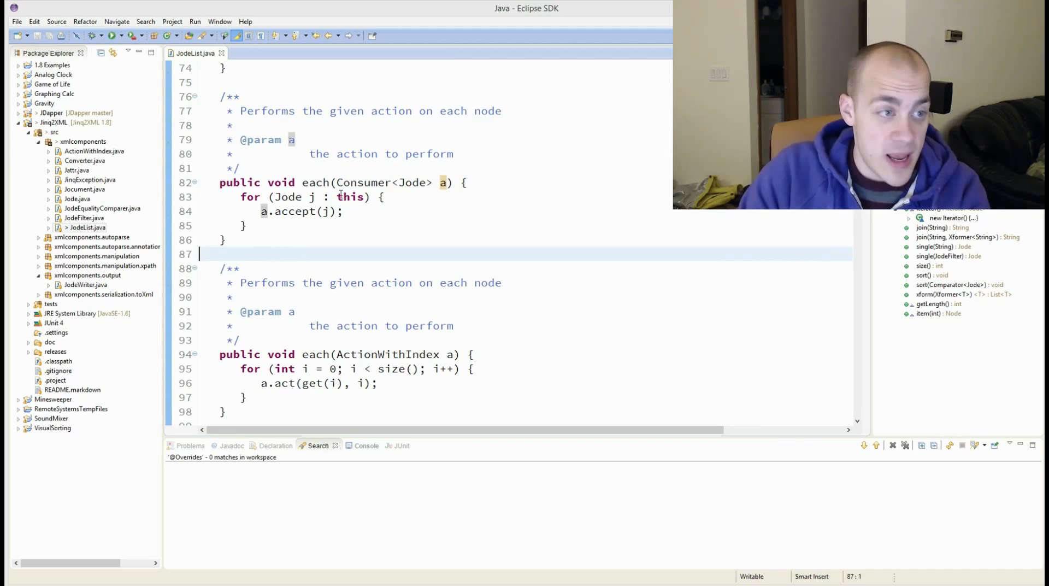
pyautogui.click(378, 182)
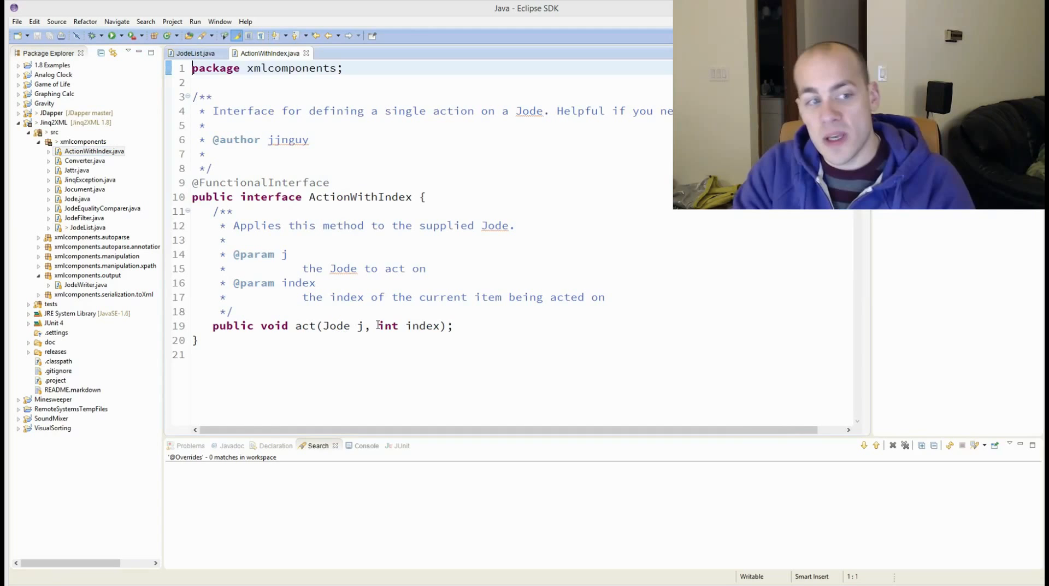
# - Inspect ActionWithIndex.java's act(Jode, int) method before removing the file
pyautogui.doubleClick(387, 325)
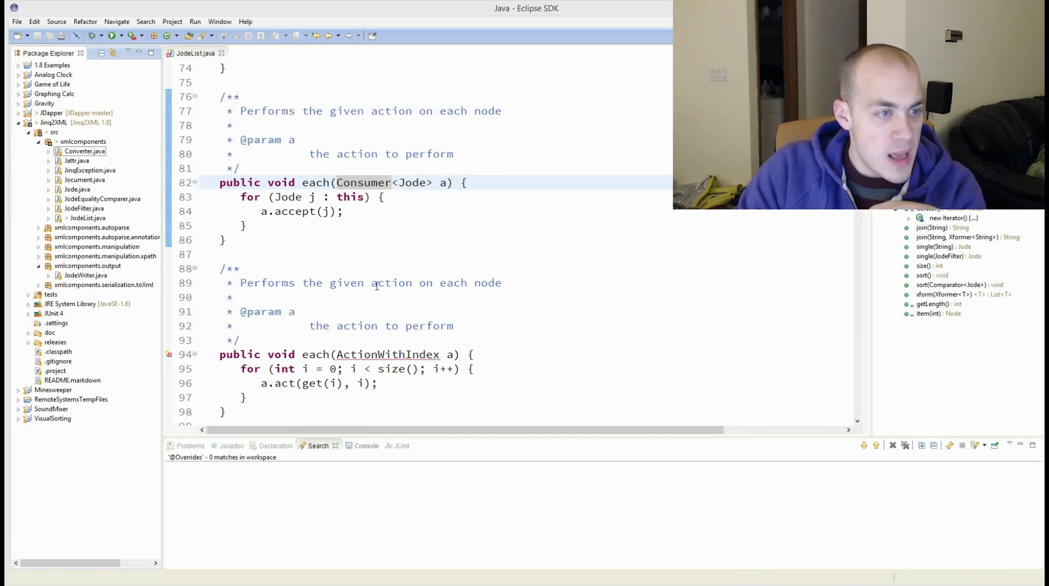
# - Change the indexed each parameter to ObjIntConsumer<Jode>, call a.accept, and save
pyautogui.doubleClick(388, 354)
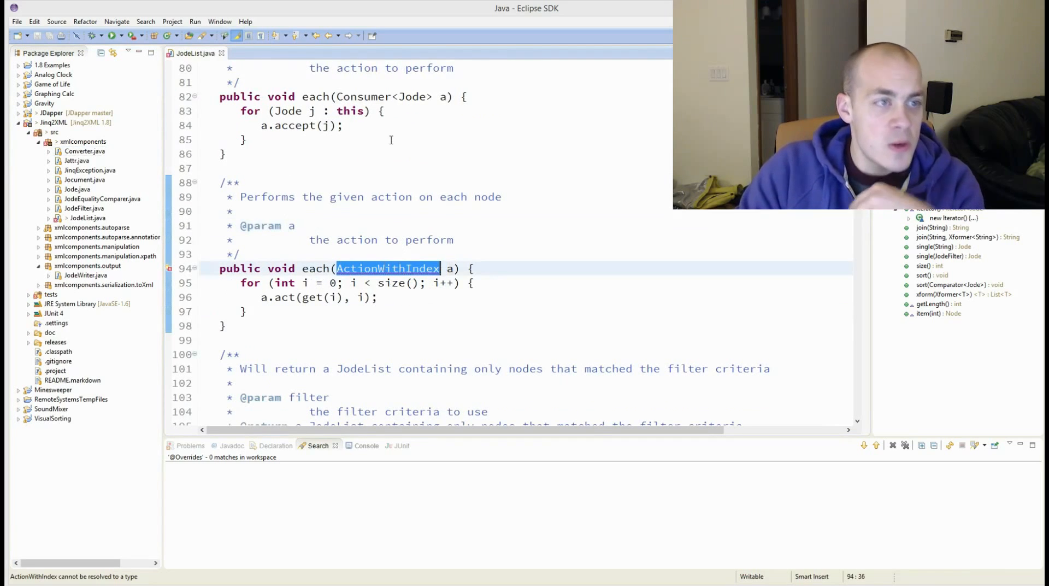
pyautogui.write('0')
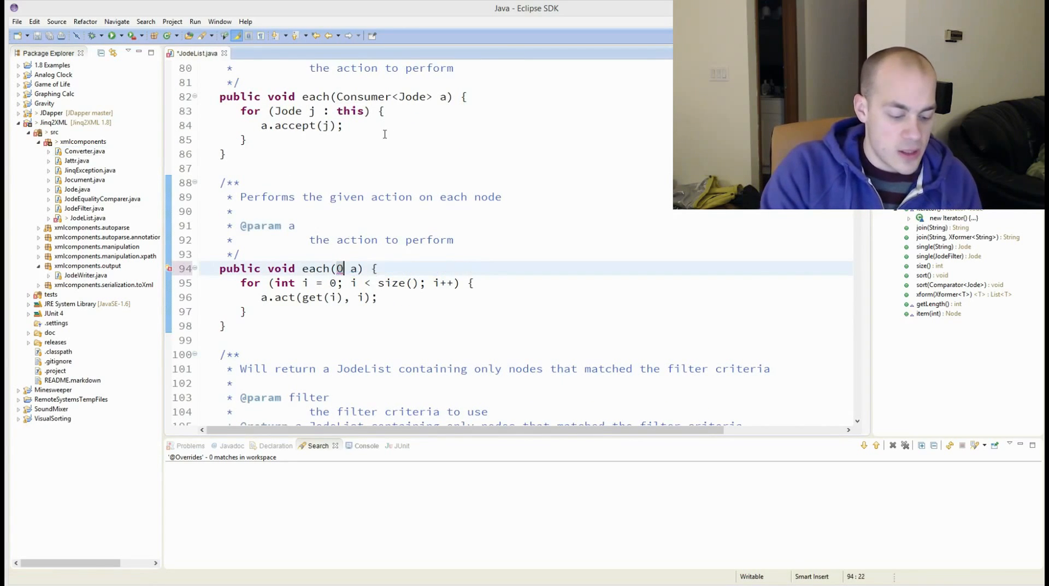
pyautogui.write('ObjIntConsumer<J>')
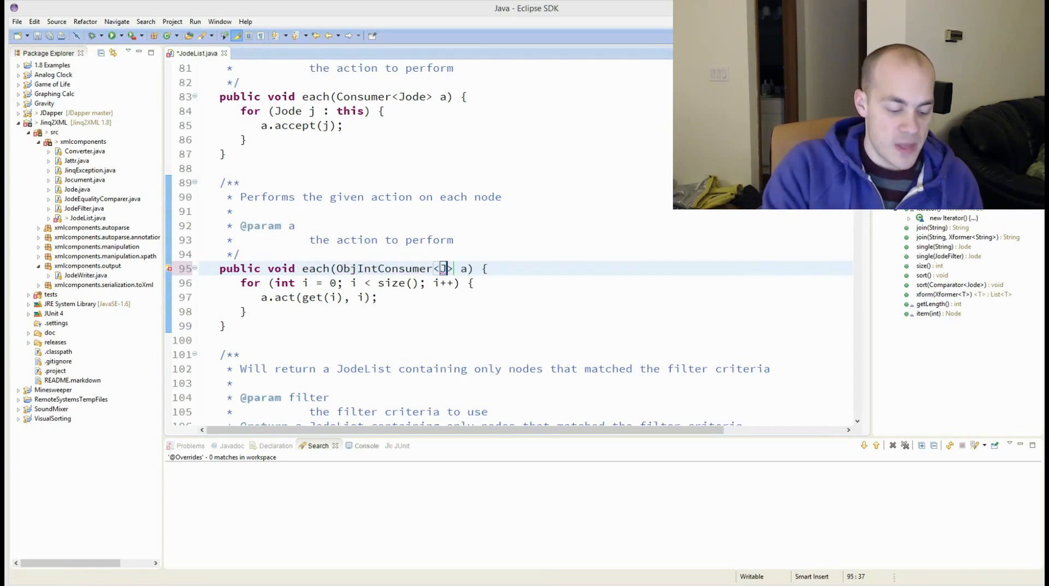
pyautogui.write('ode')
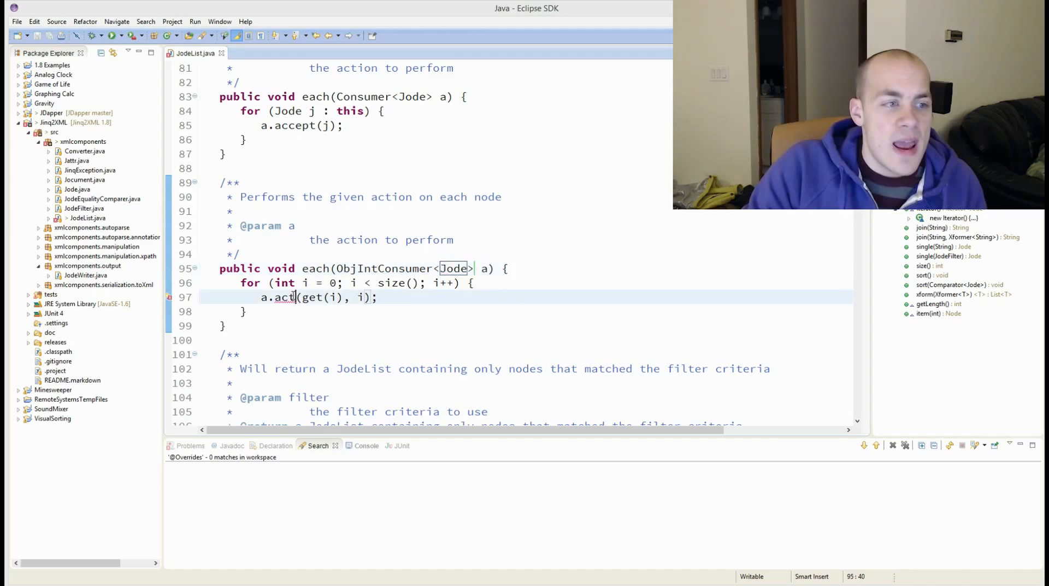
pyautogui.doubleClick(295, 126)
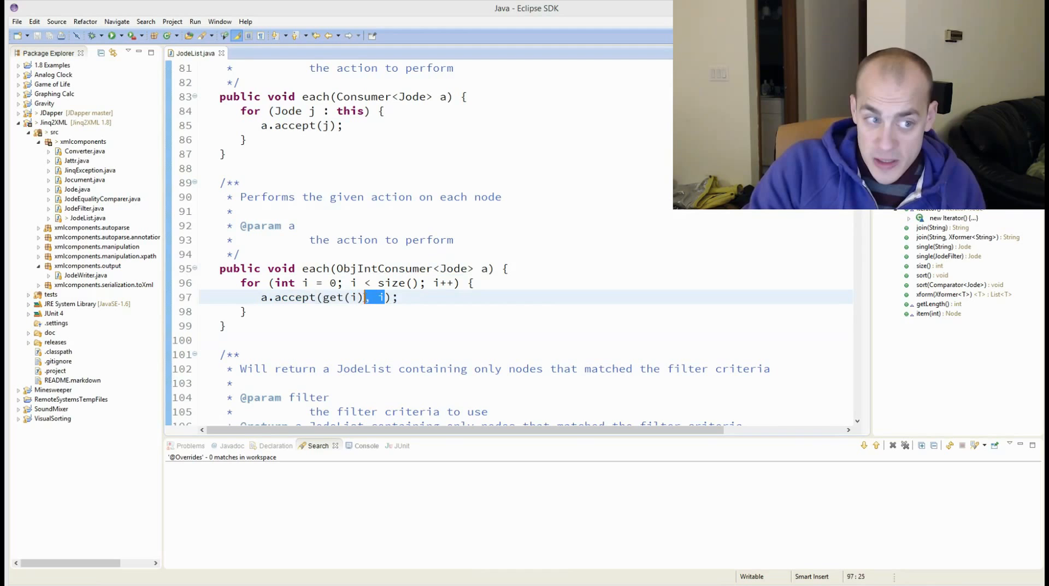
pyautogui.doubleClick(384, 268)
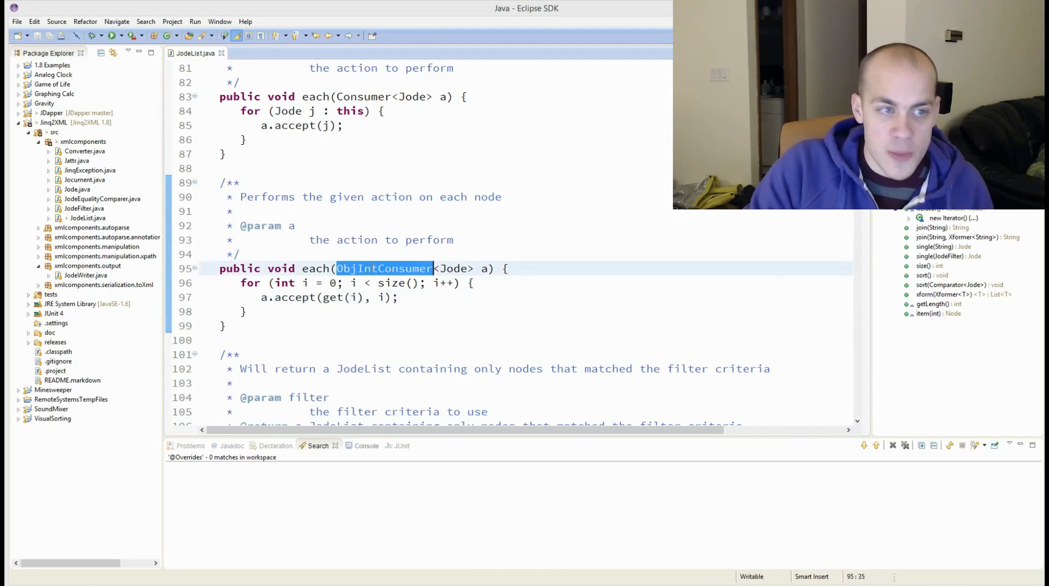
pyautogui.click(327, 307)
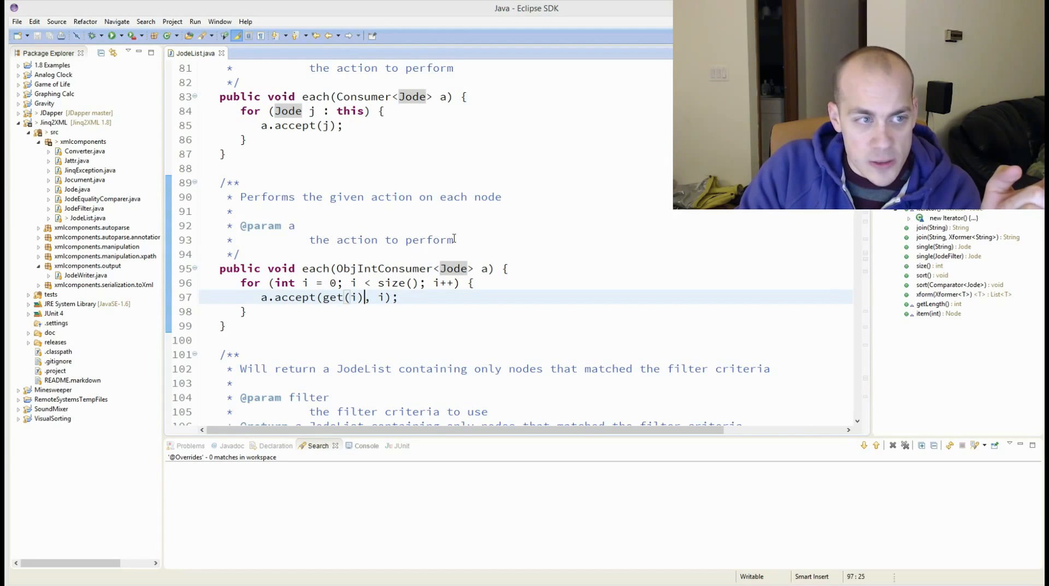
# - Add Javadoc to the indexed each method: 'The second param is the current index'
pyautogui.write('. T')
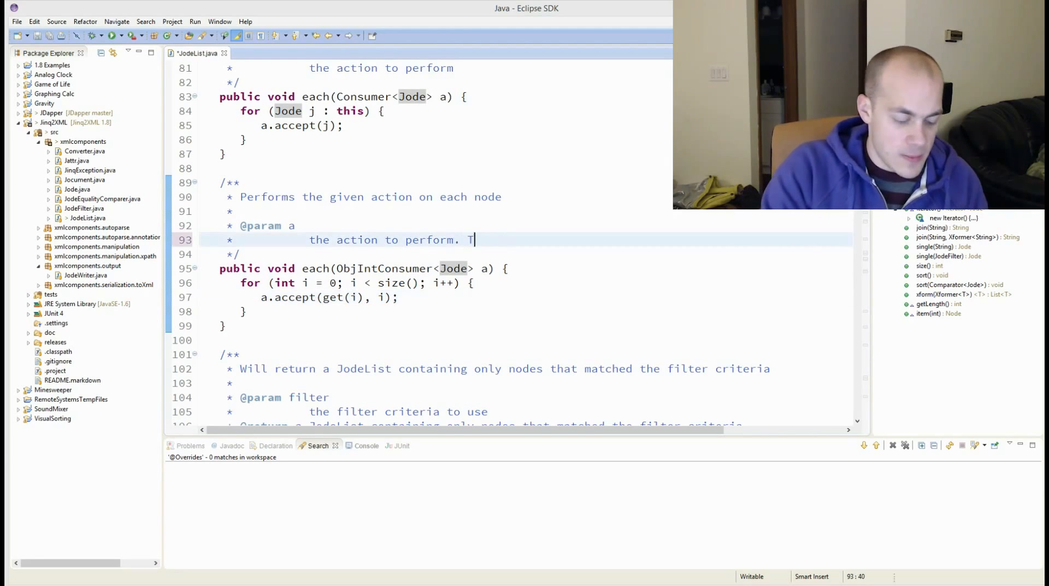
pyautogui.write('he second')
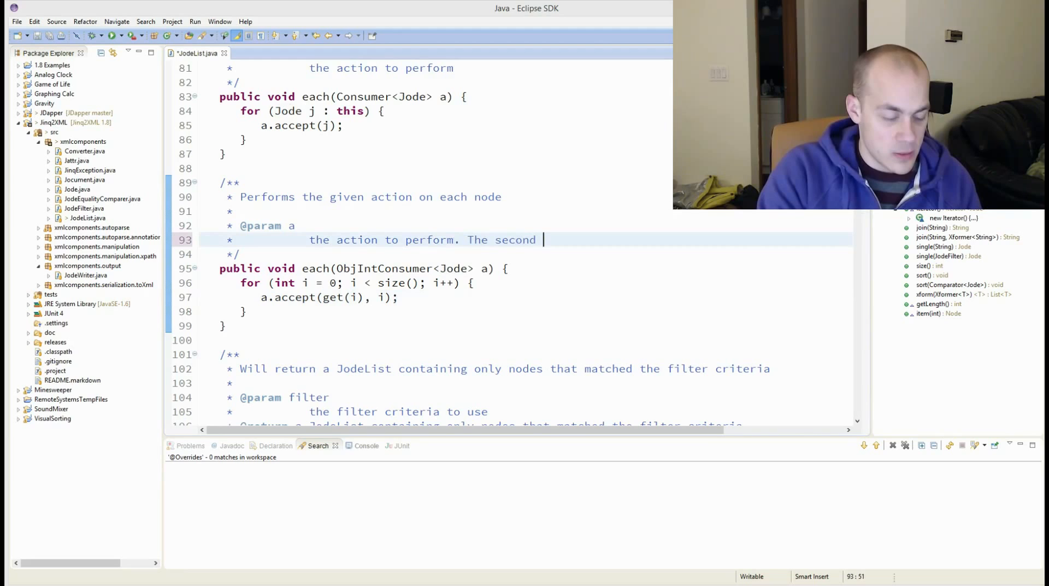
pyautogui.write('param is')
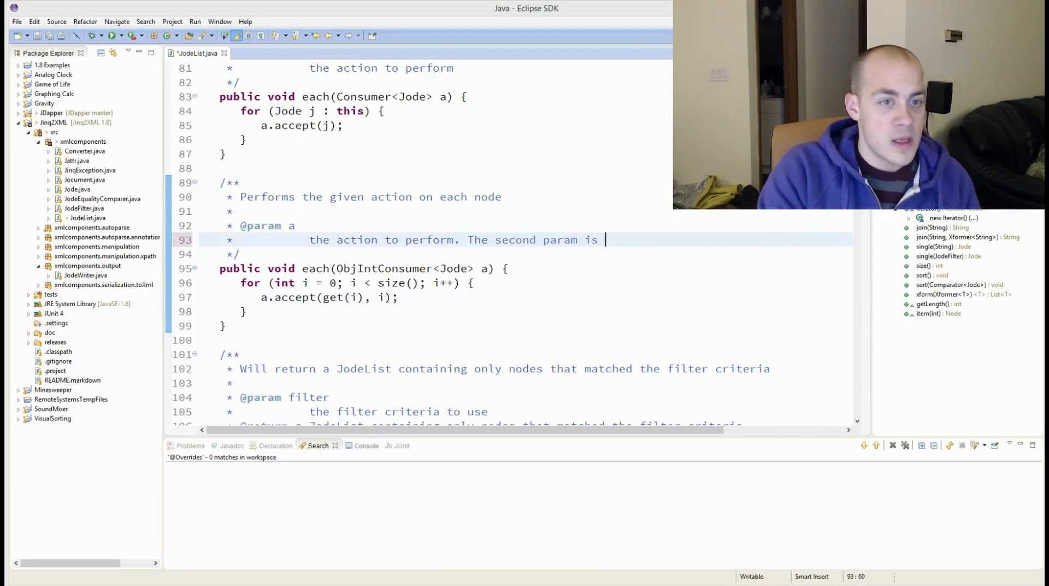
pyautogui.write('the curr')
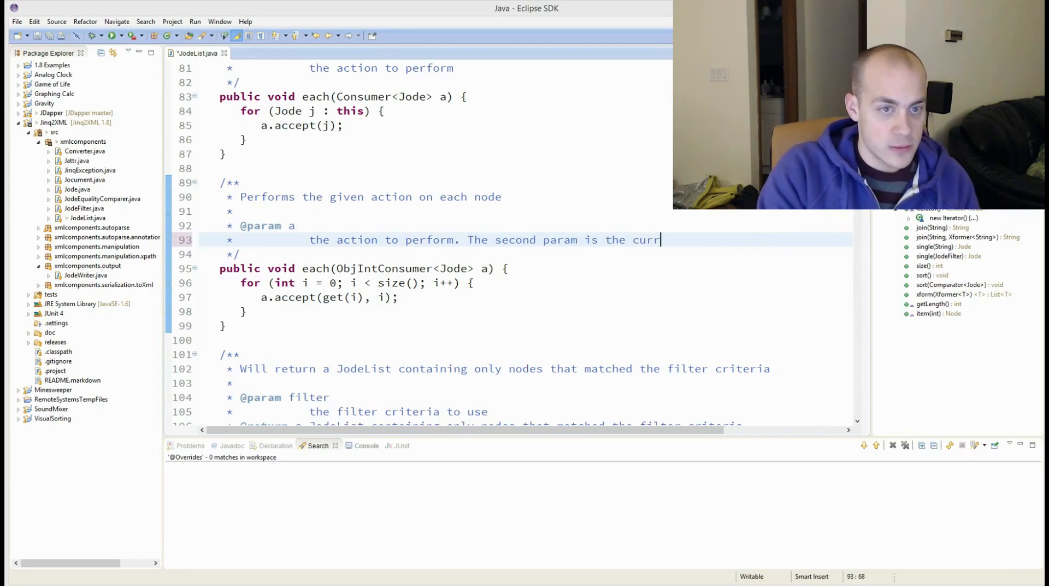
pyautogui.write('ent idex')
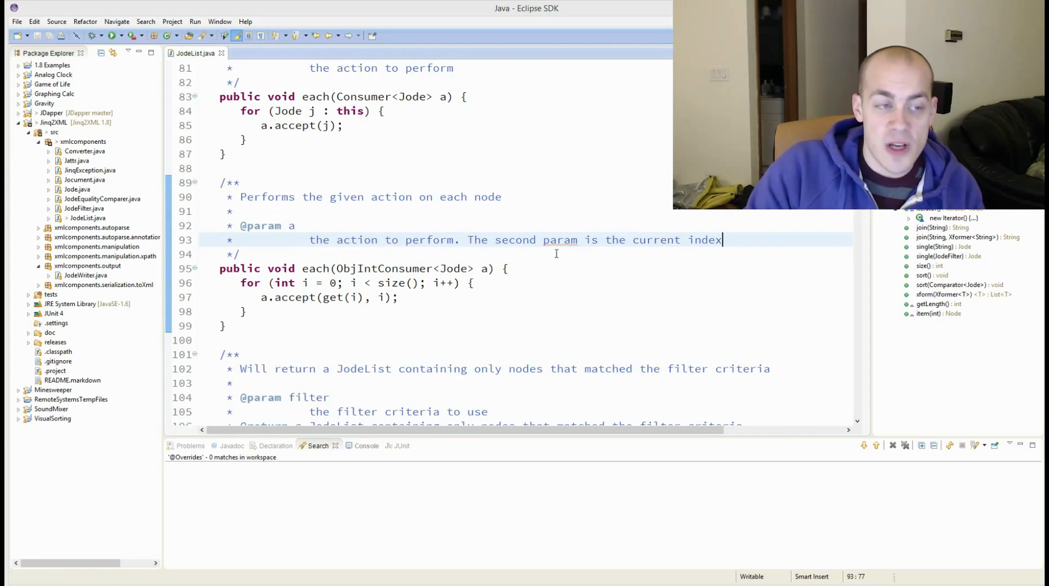
# - Select Converter.java and expand xmlcomponents.manipulation to reveal Xformer.java
pyautogui.doubleClick(402, 268)
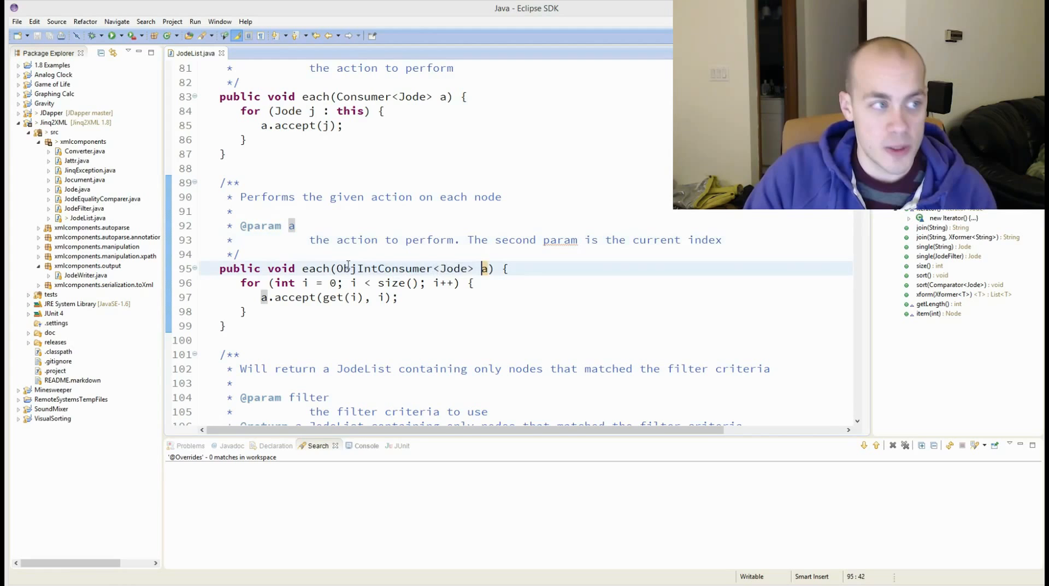
pyautogui.click(87, 217)
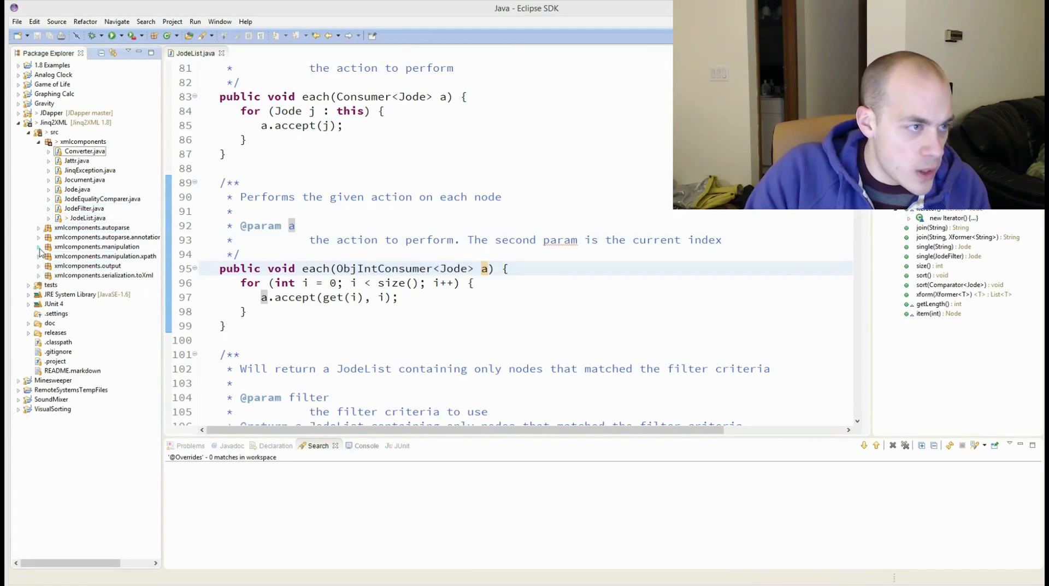
pyautogui.click(39, 246)
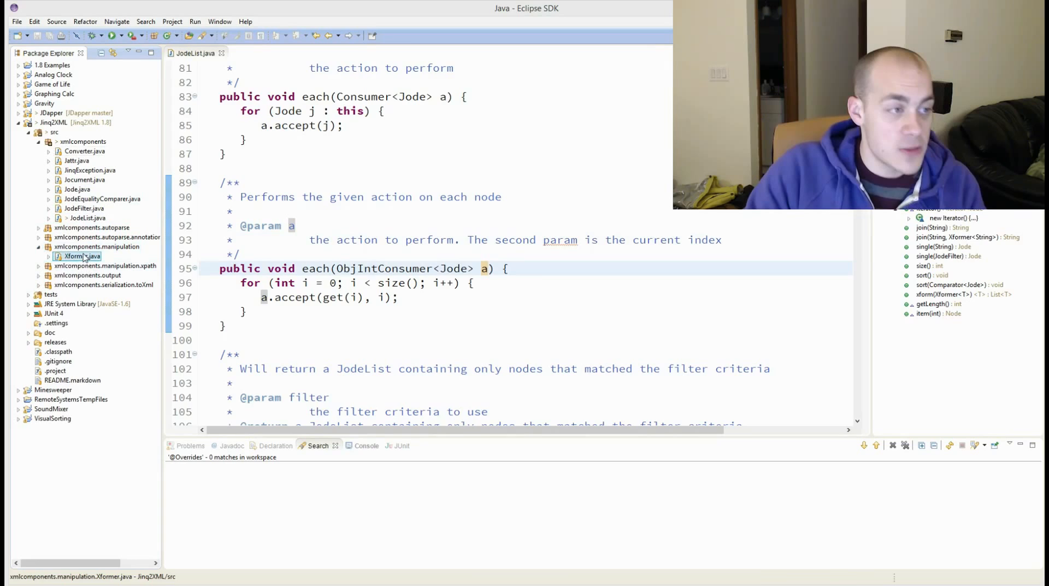
# - Review Xformer's xform type parameter T, then delete Xformer.java and its package
pyautogui.doubleClick(80, 256)
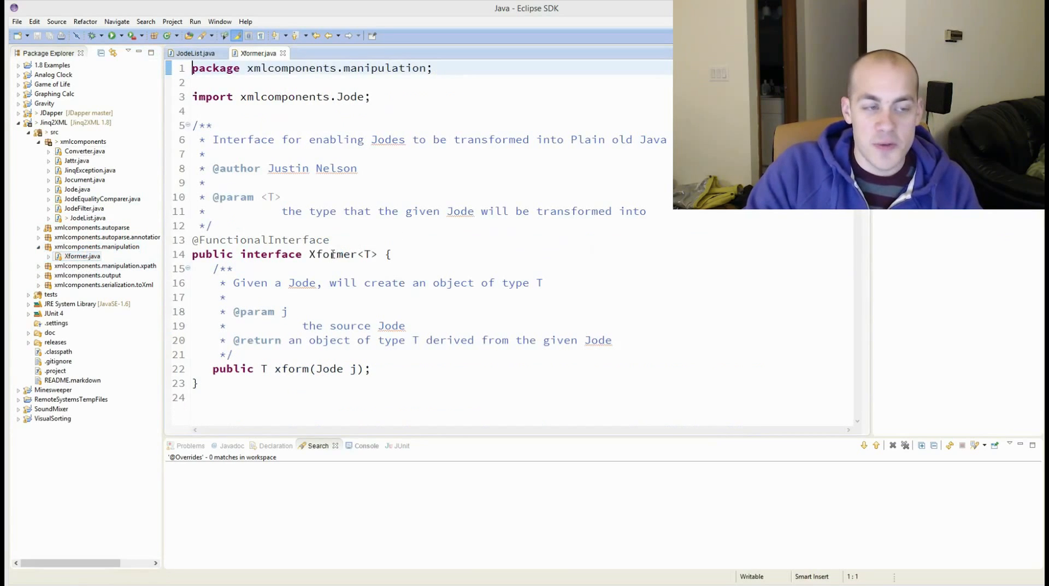
pyautogui.doubleClick(328, 368)
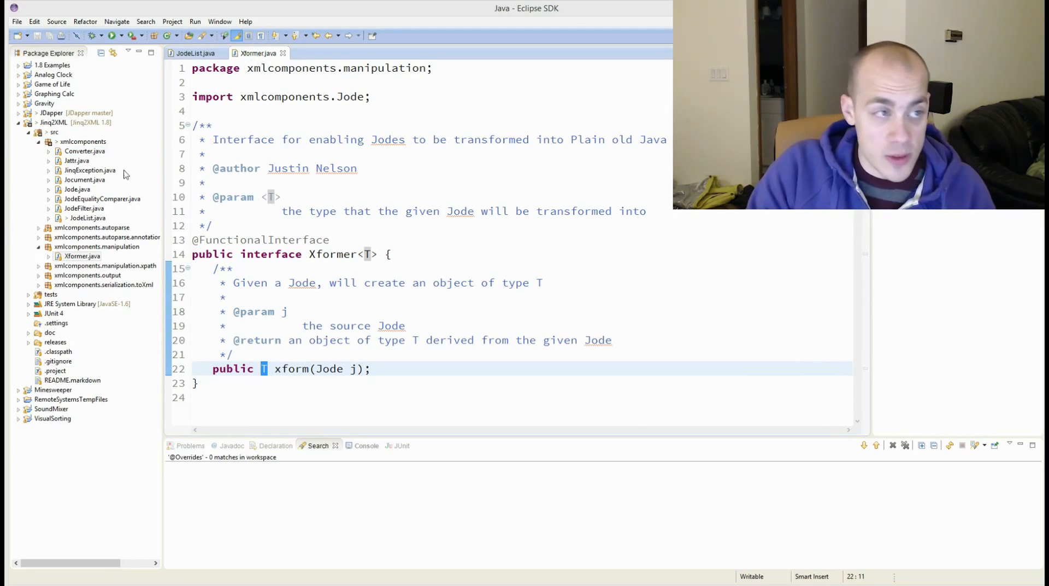
pyautogui.click(82, 256)
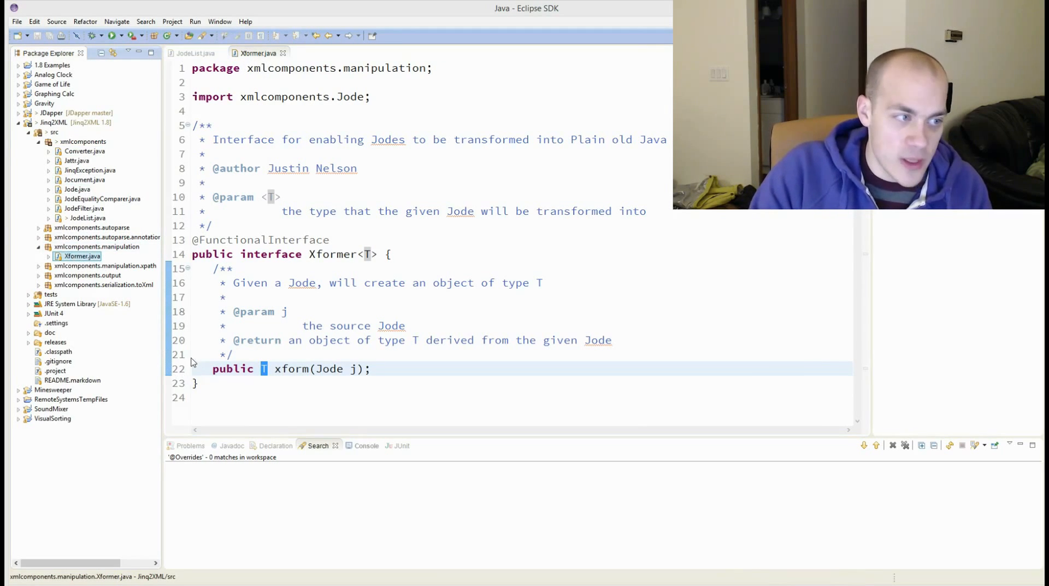
pyautogui.click(196, 53)
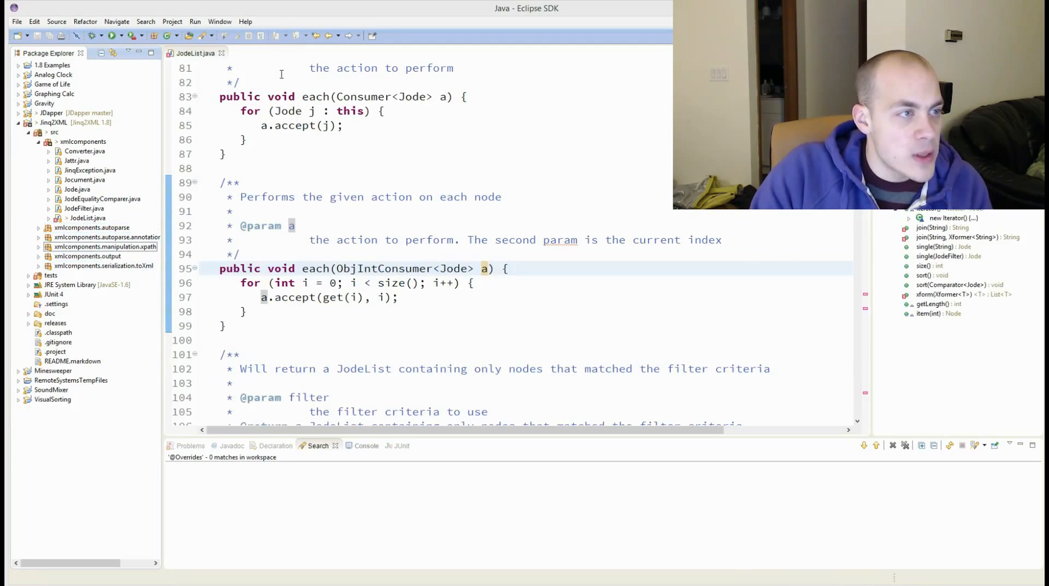
# - Change join's parameter to Function<Jode, String> and rename xformer.xform(j) to apply
pyautogui.click(87, 218)
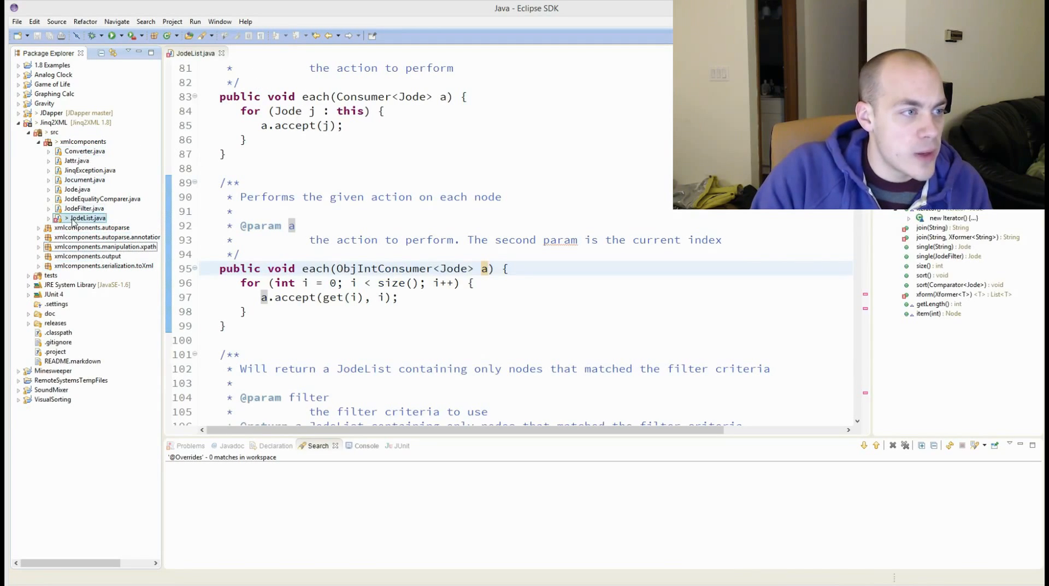
pyautogui.click(480, 269)
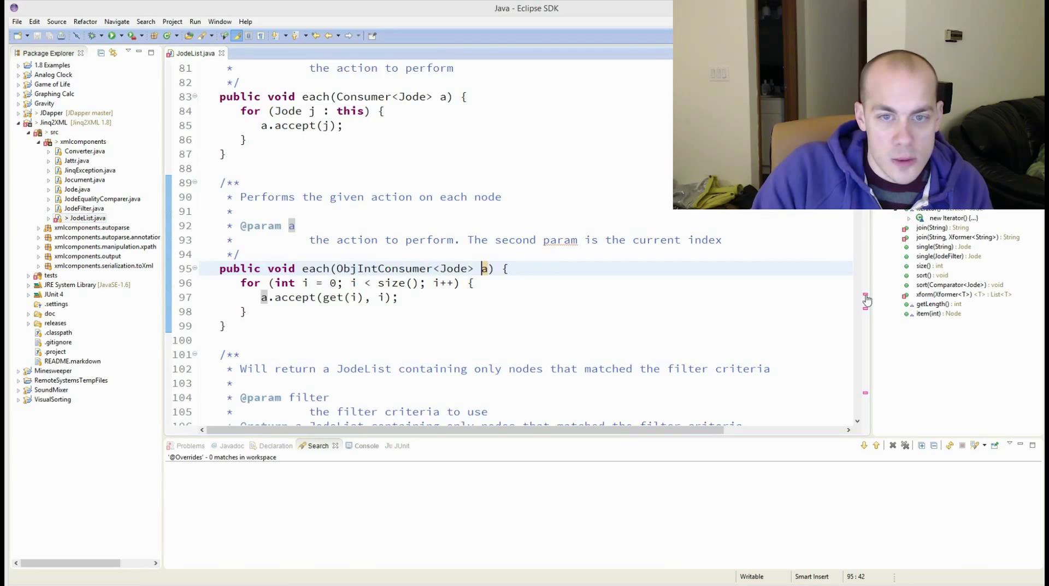
pyautogui.scroll(-3)
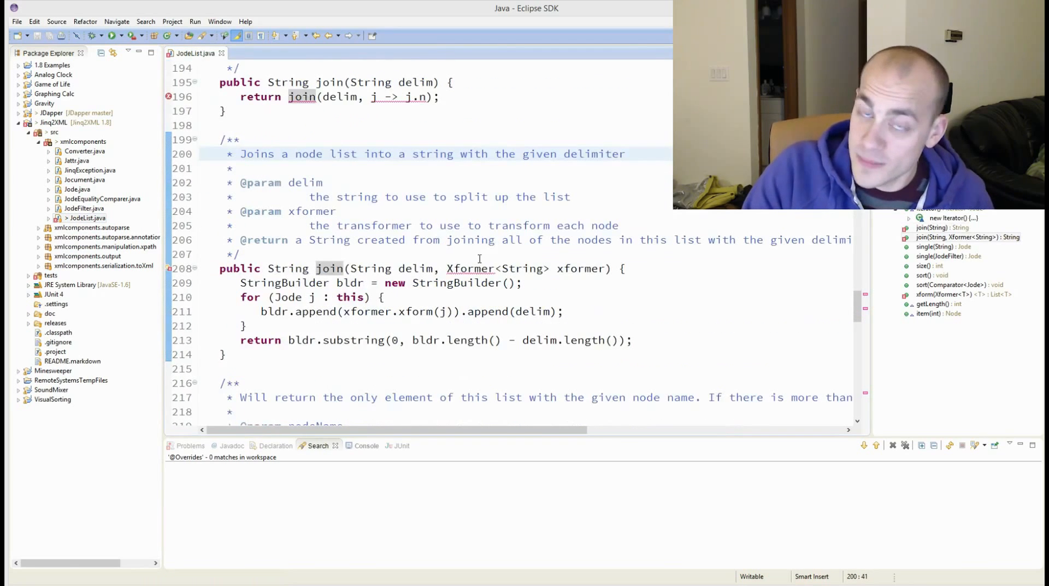
pyautogui.doubleClick(471, 268)
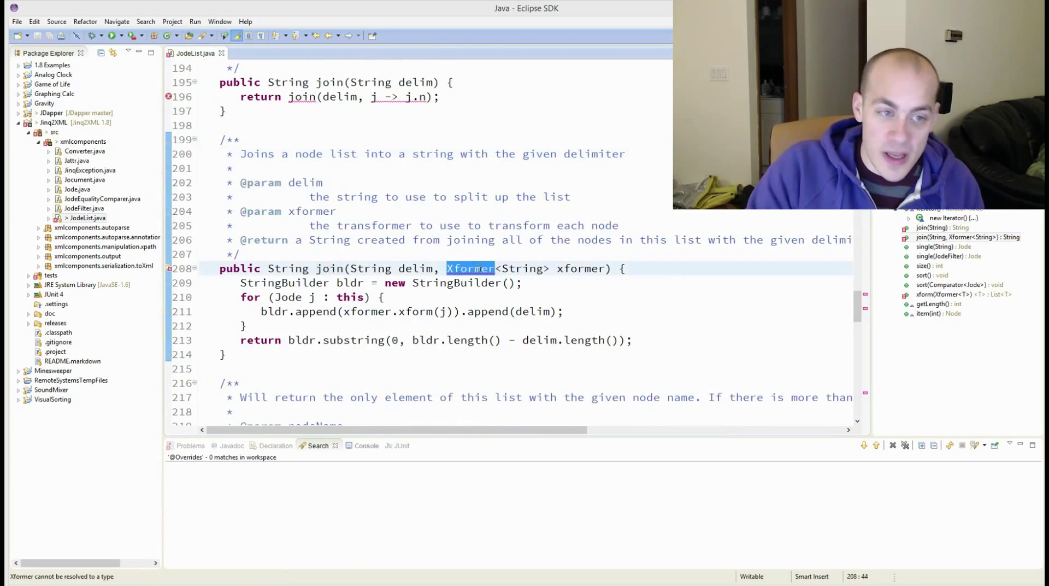
pyautogui.write('Fu')
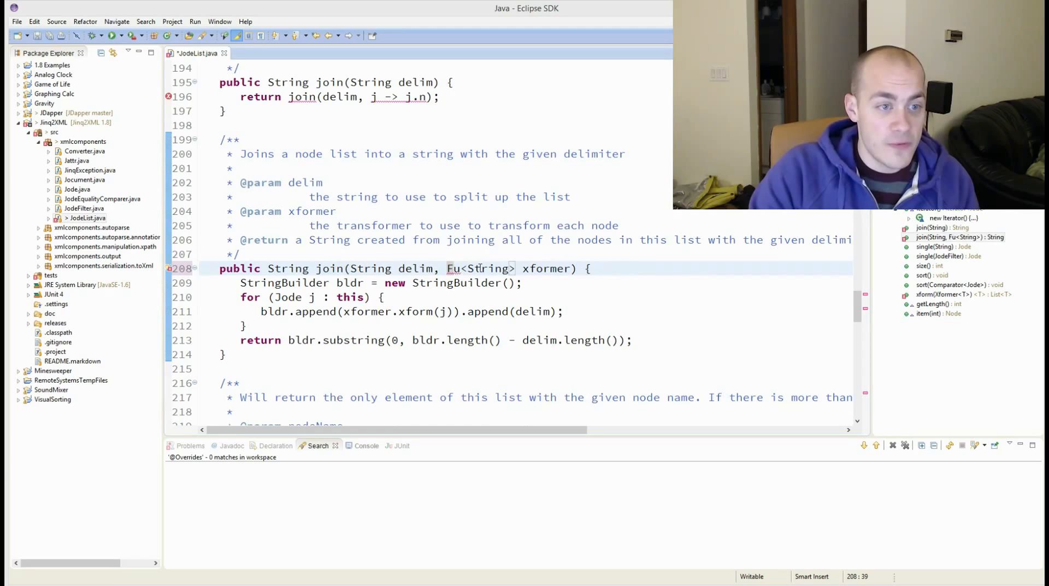
pyautogui.write('Function')
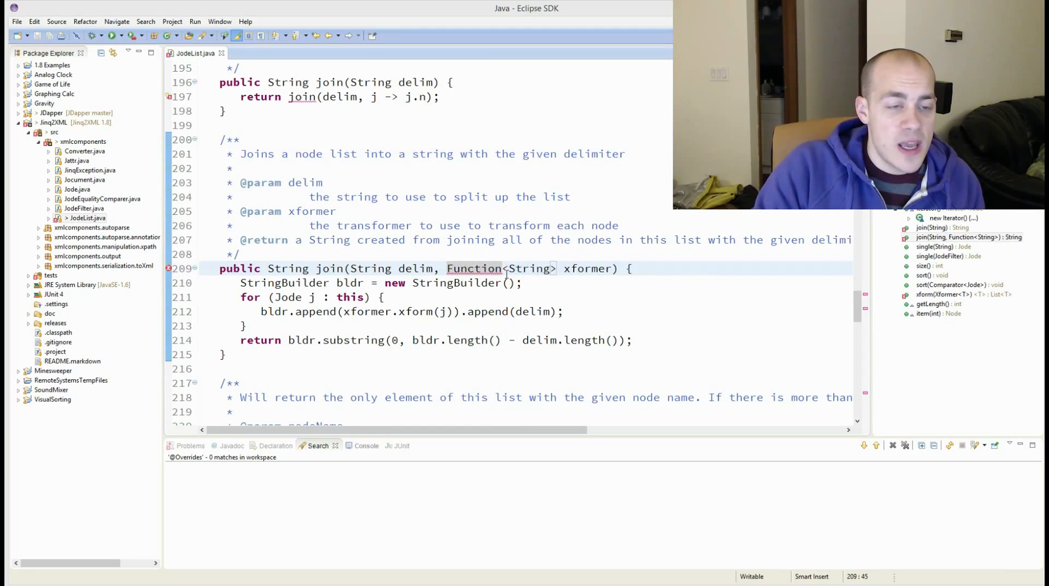
pyautogui.write('Jode,')
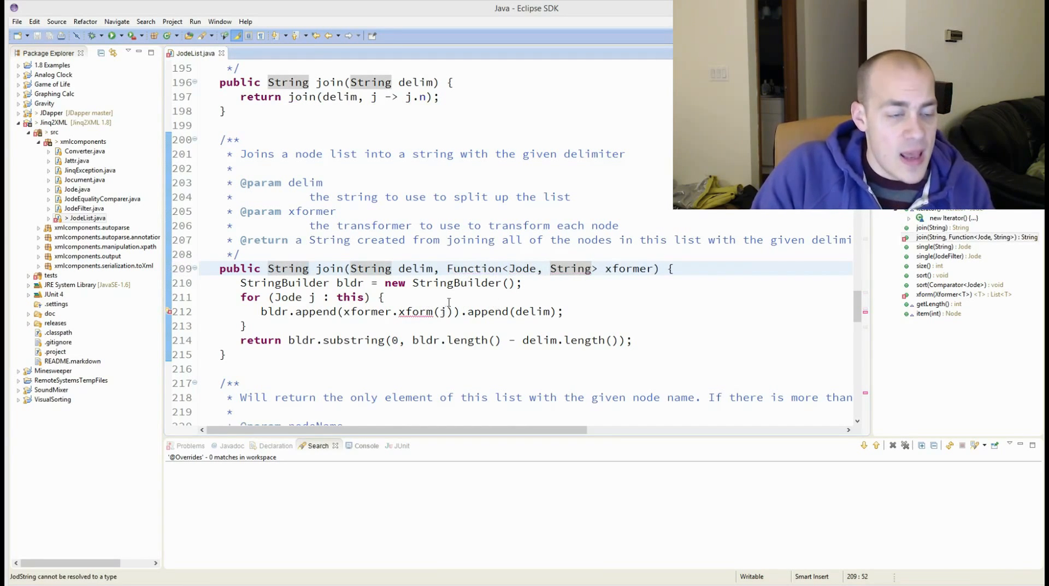
pyautogui.doubleClick(416, 311)
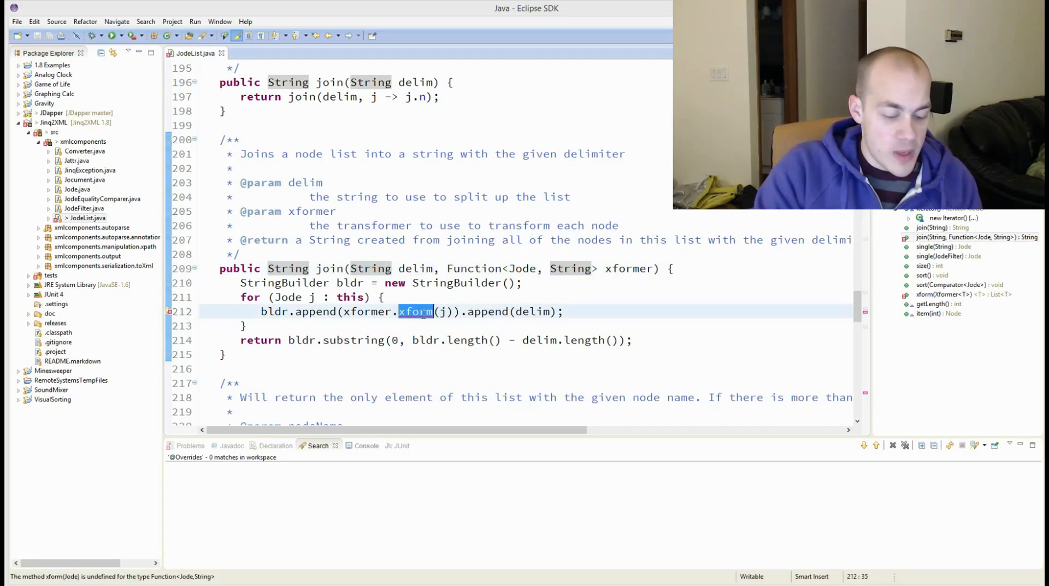
pyautogui.write('apply the transform')
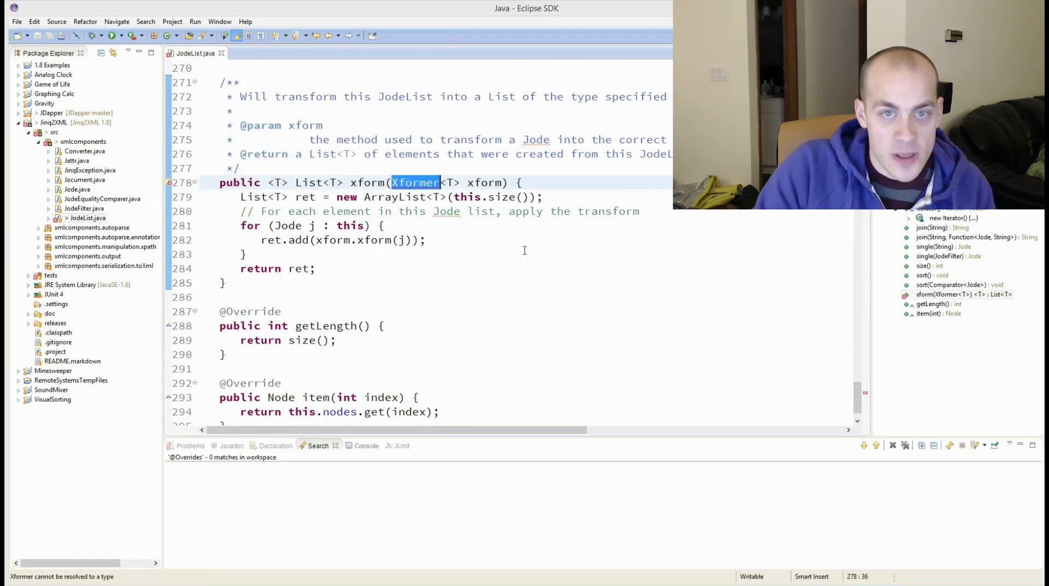
# - Switch xform's parameter to Function<Jode, T> using xform.apply(j), and save JodeList.java
pyautogui.scroll(3)
pyautogui.write('app')
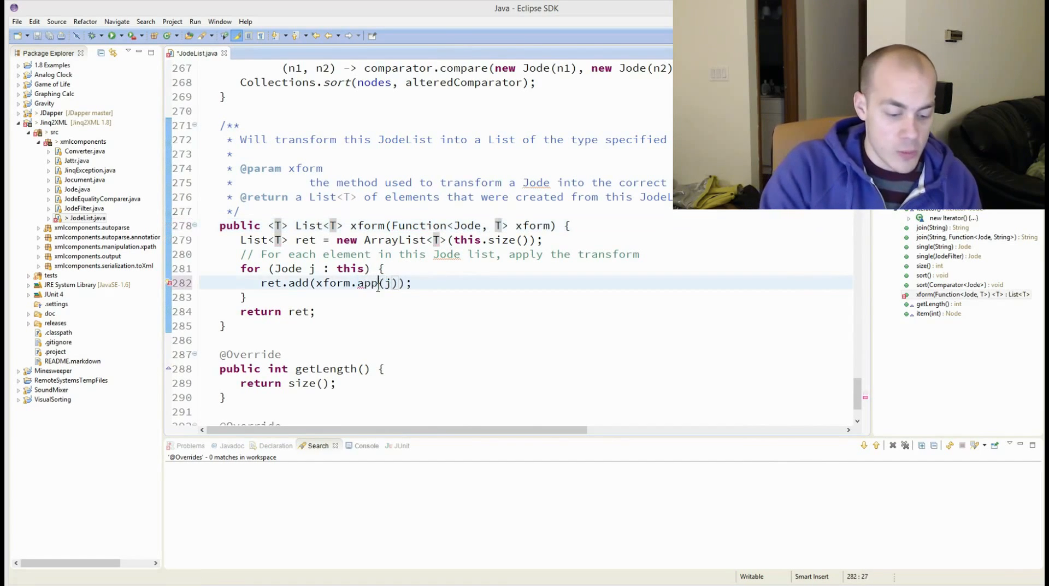
pyautogui.write('y')
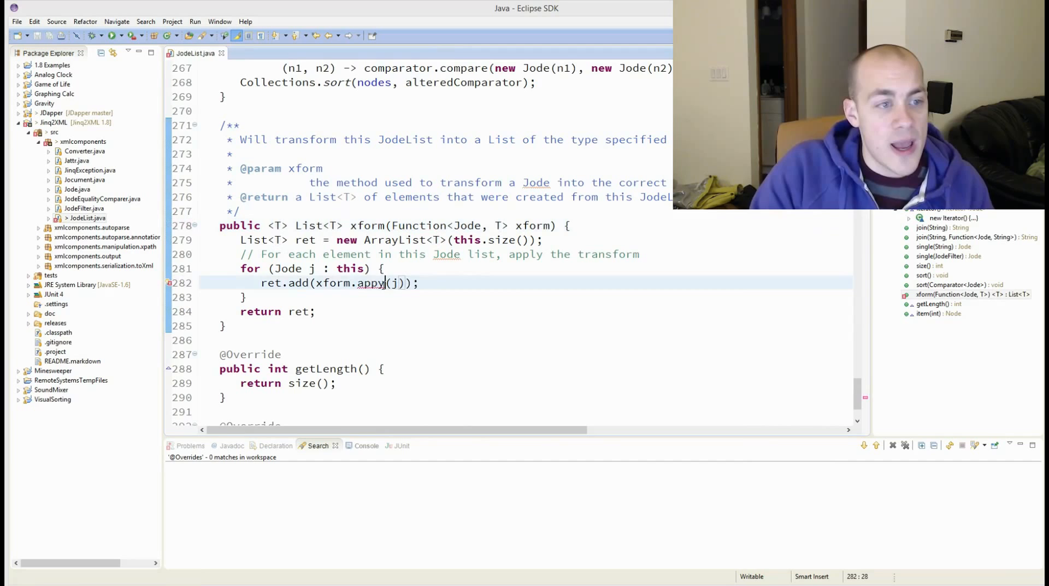
pyautogui.scroll(3)
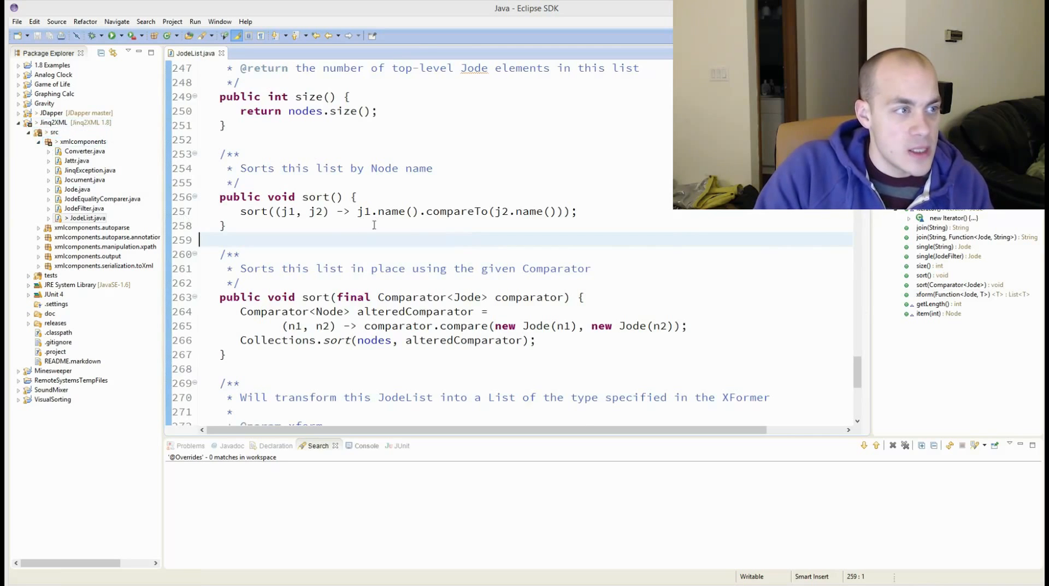
pyautogui.click(84, 151)
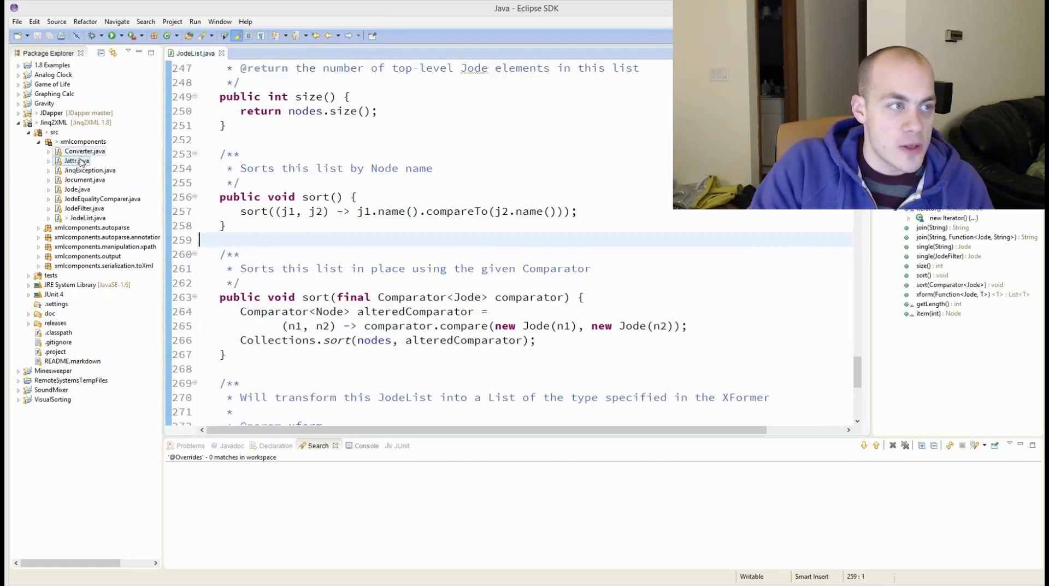
# - Delete Converter.java and change Jattr's value method to Function<String, T> calling apply()
pyautogui.click(84, 151)
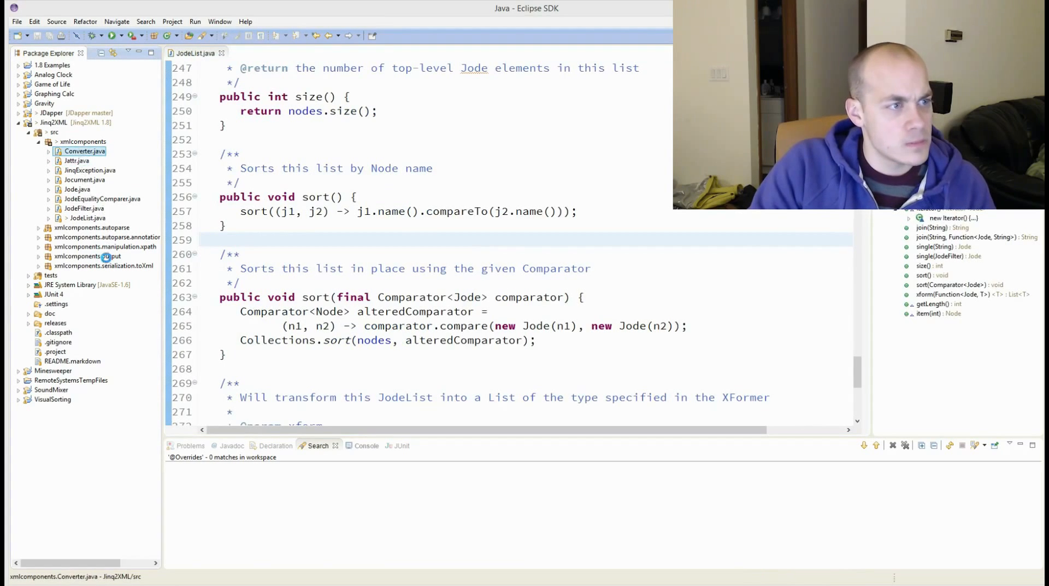
pyautogui.click(48, 151)
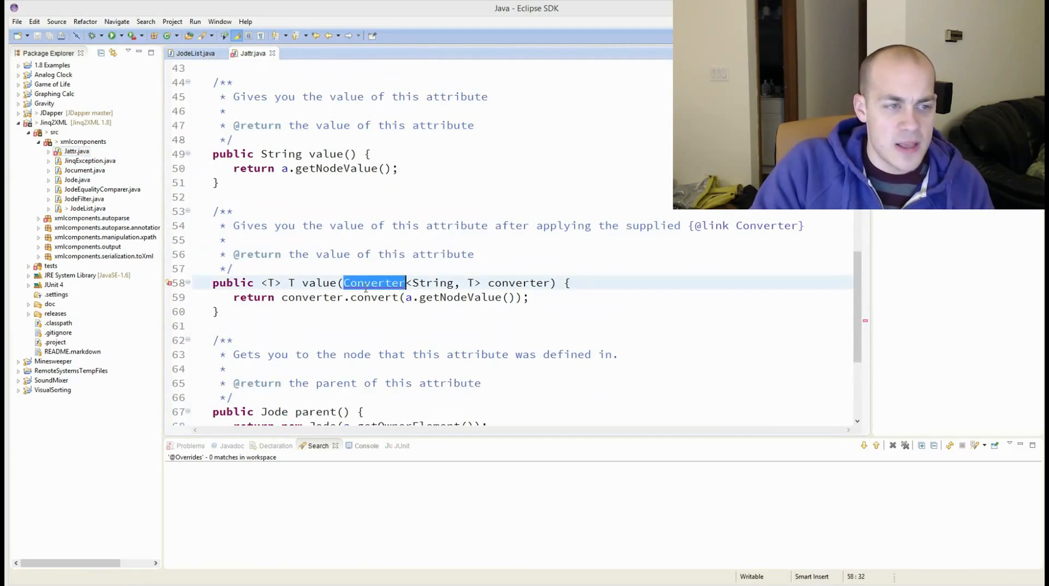
pyautogui.write('Fu')
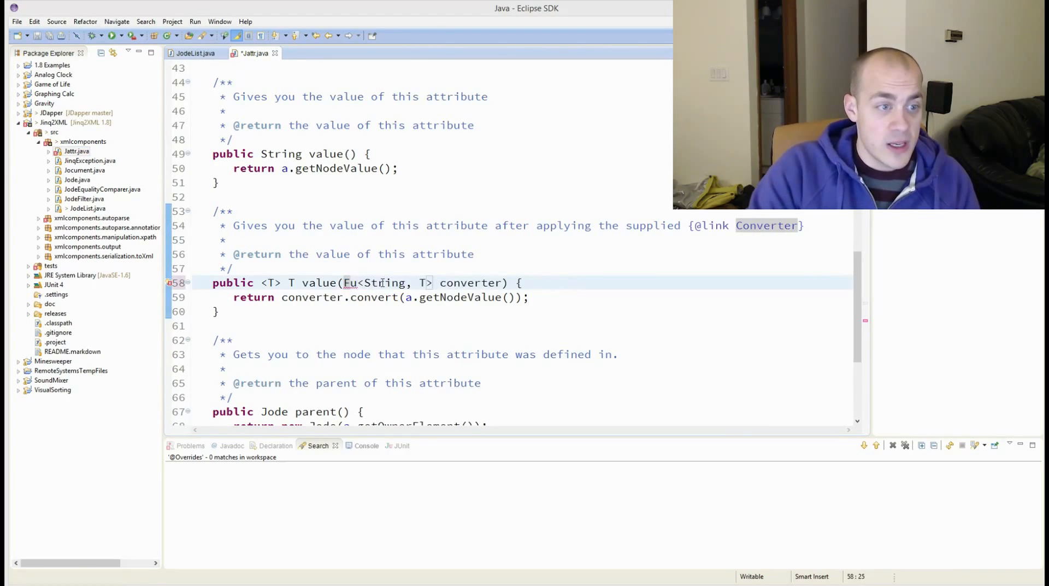
pyautogui.doubleClick(350, 282)
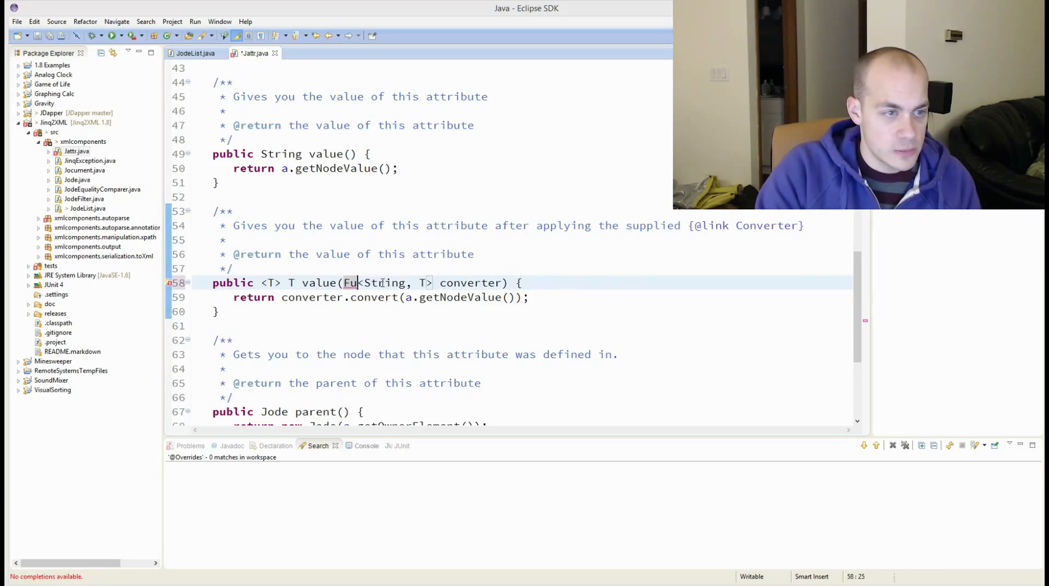
pyautogui.write('nction')
pyautogui.click(522, 297)
pyautogui.write('app')
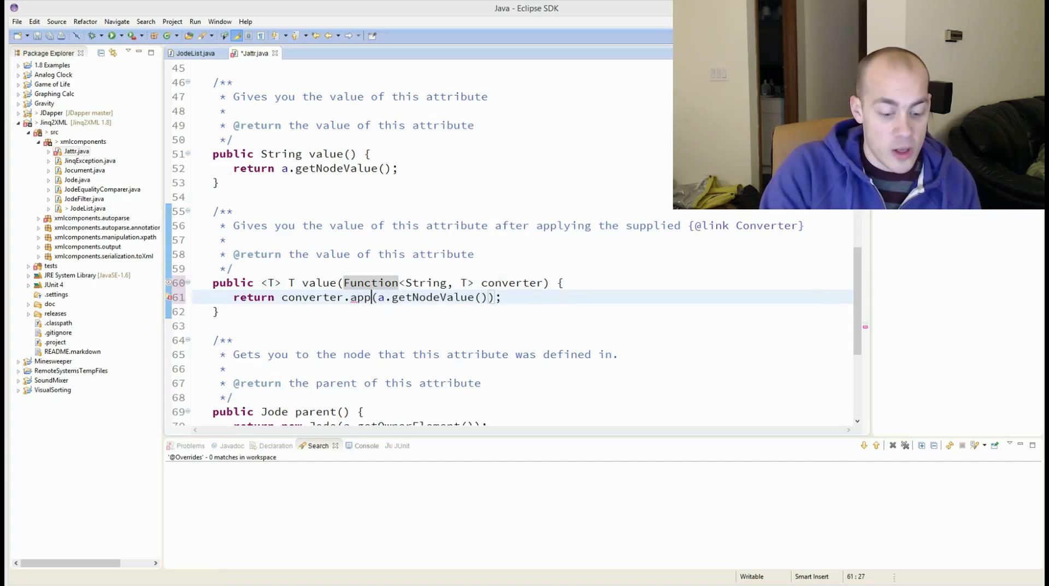
pyautogui.write('ly')
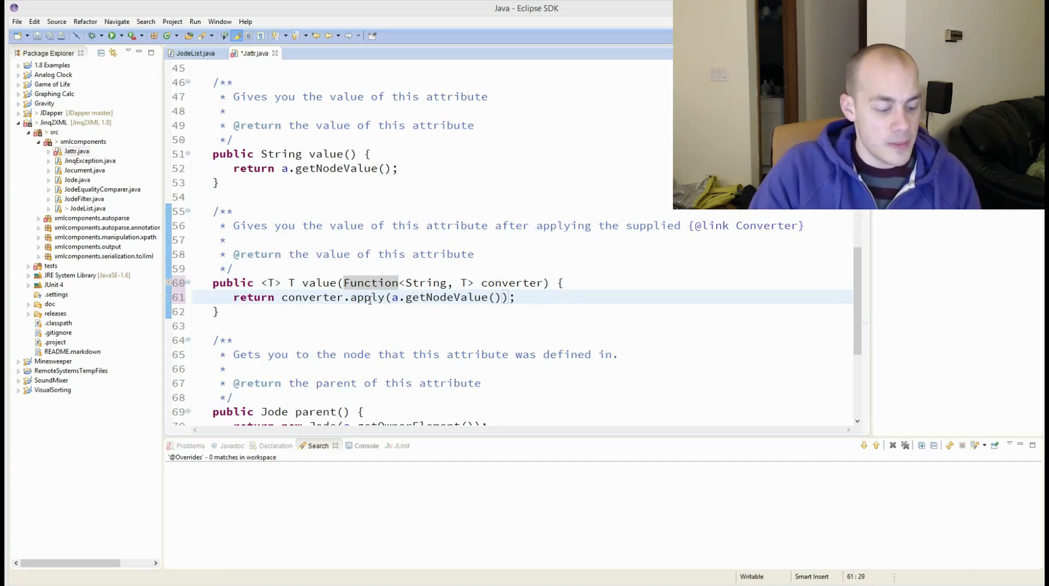